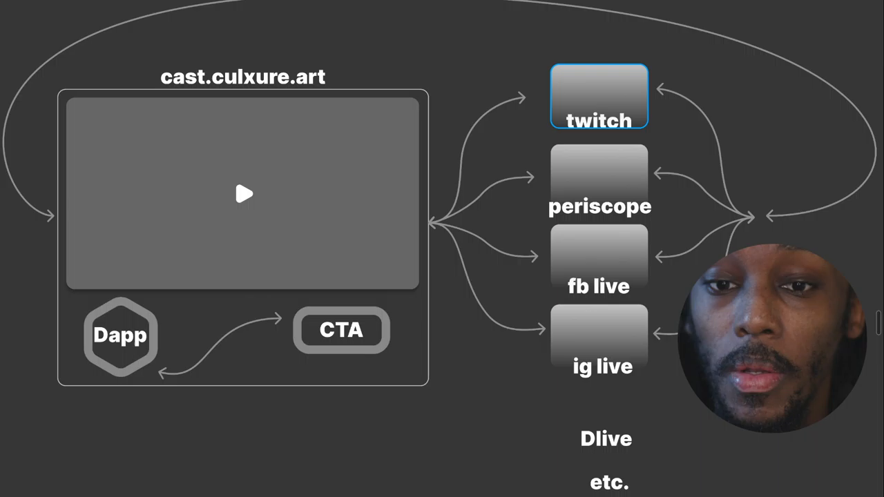
Select the Dapp label inside the hexagon of the streaming flow diagram
click(599, 181)
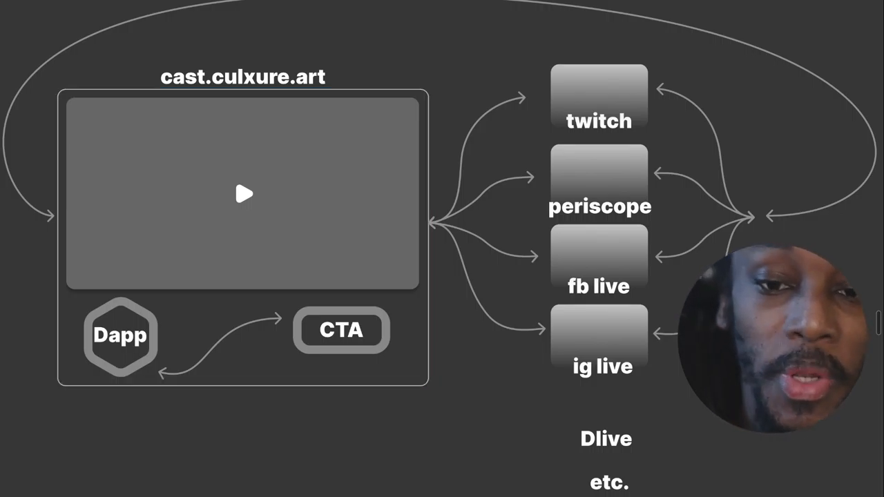
click(243, 194)
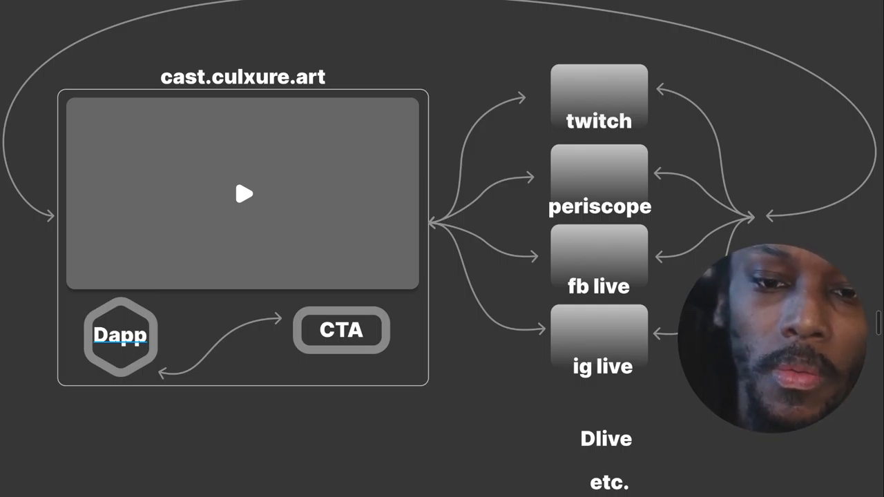
click(120, 335)
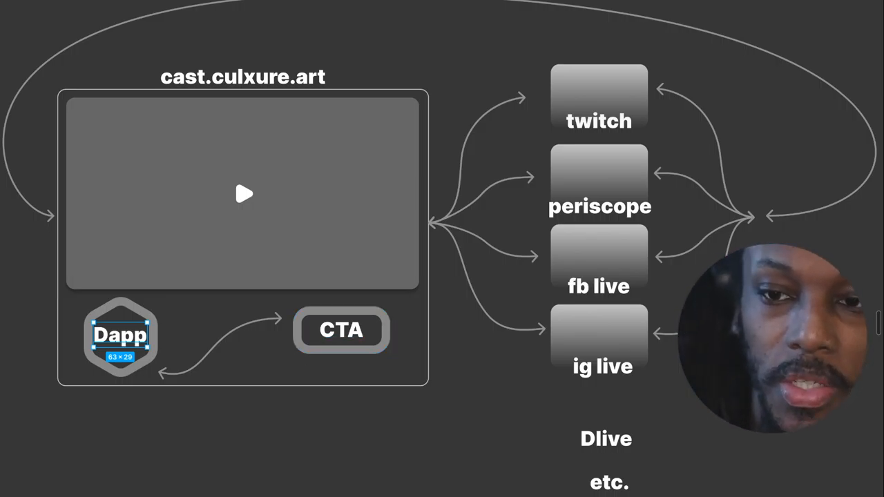
Scroll down past the Subscribe, Delegate, Vote and Buy pills to Frame 8 with the CAST video
scroll(down, 3)
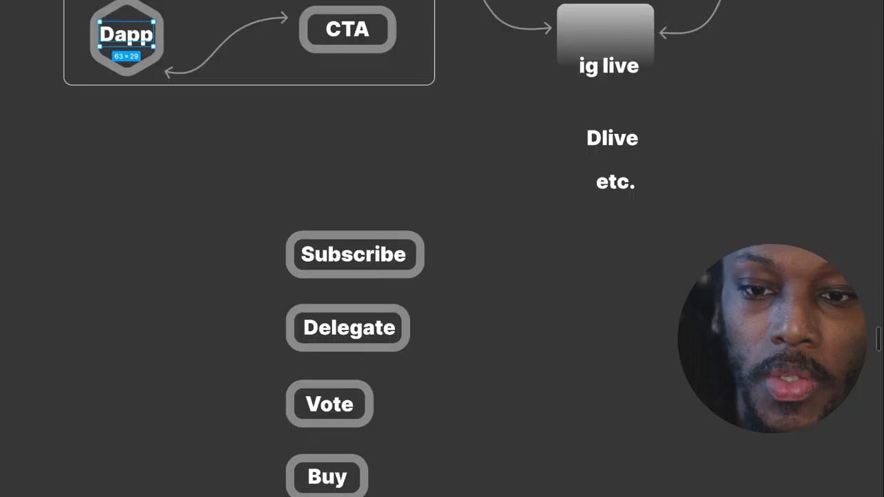
scroll(down, 3)
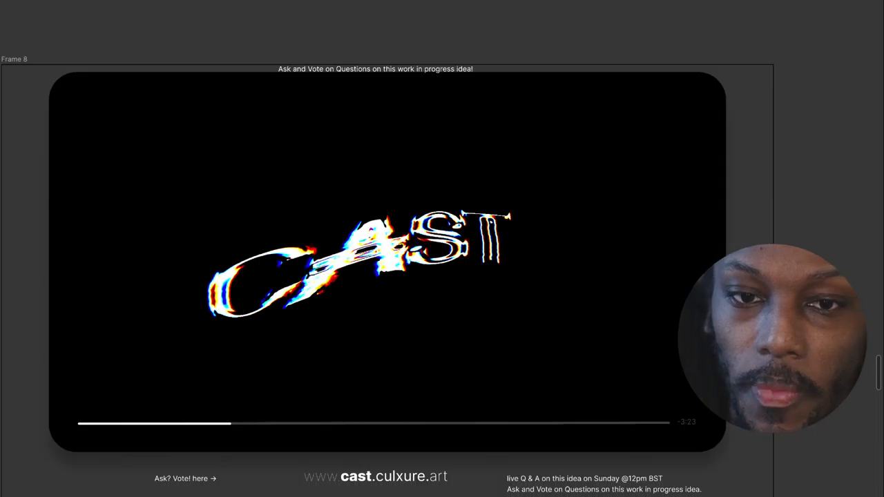
Scroll down slightly to the 'Time is Money' subscribe row with its input field
scroll(down, 3)
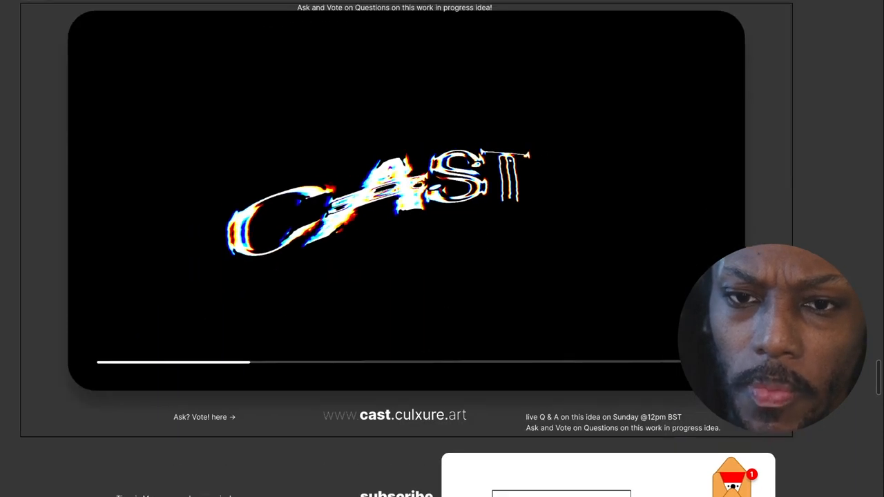
scroll(down, 3)
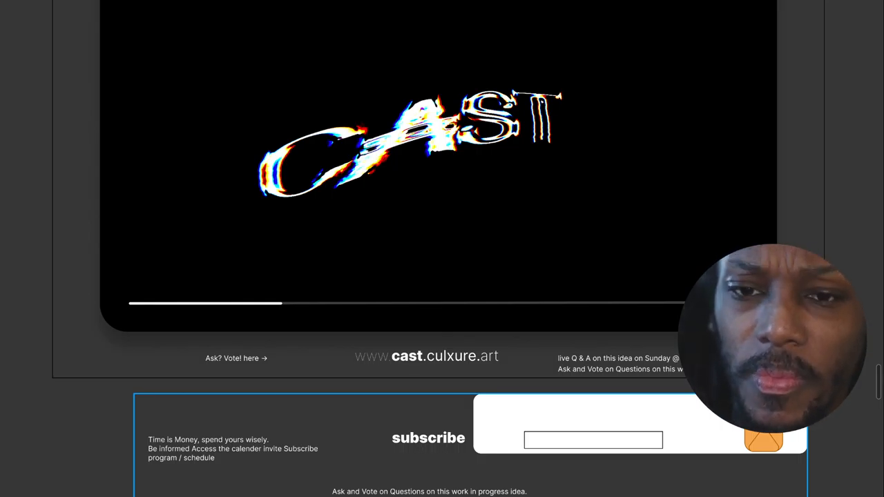
Scroll further down to the slido block listing Question one through Question five
scroll(down, 3)
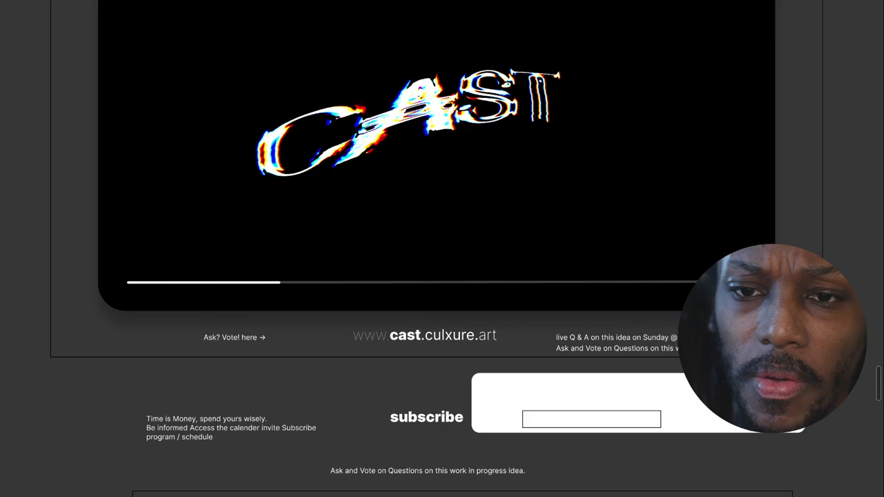
scroll(down, 3)
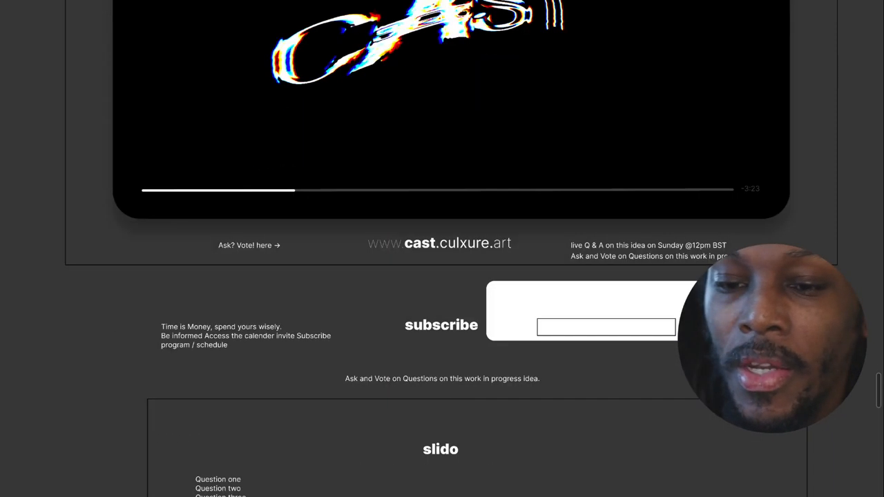
scroll(down, 3)
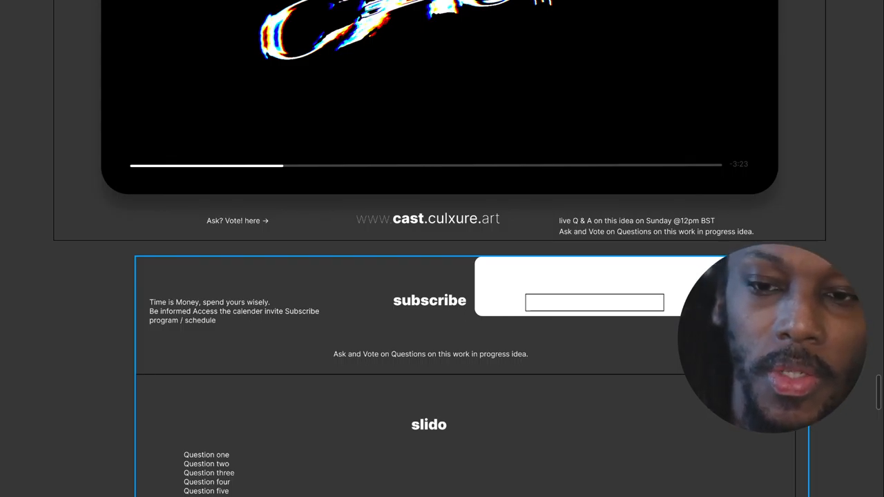
scroll(down, 3)
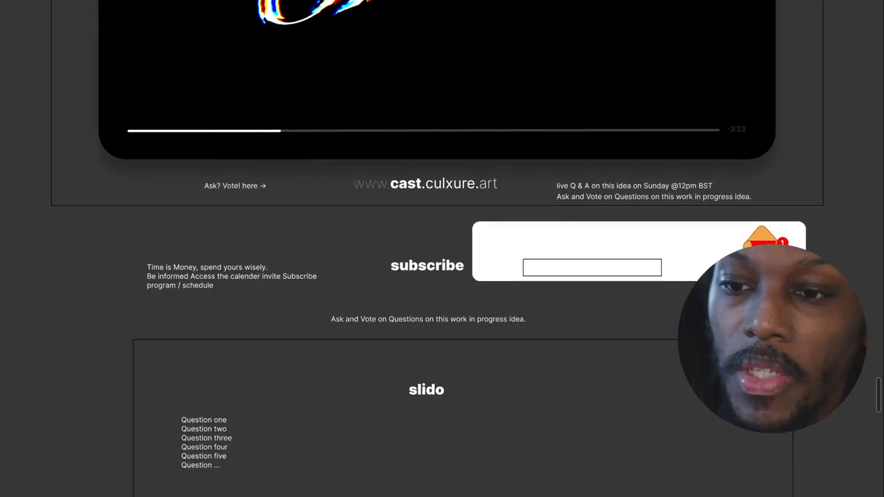